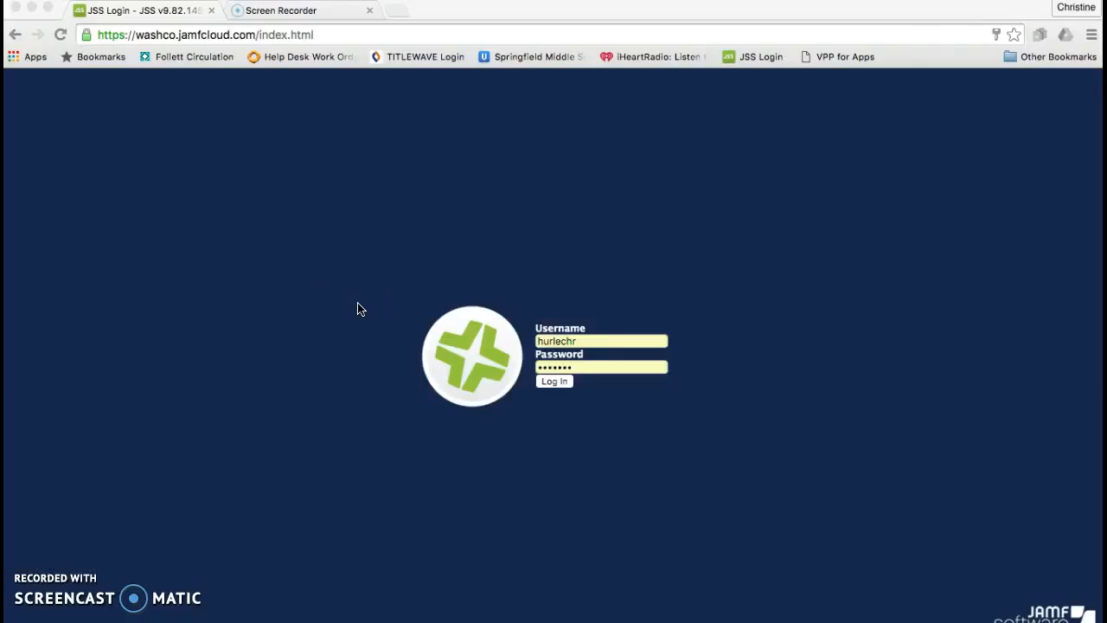
- Log in to the JSS and land on the Springfield Middle School dashboard
{"action": "left_click", "coordinate": [553, 380]}
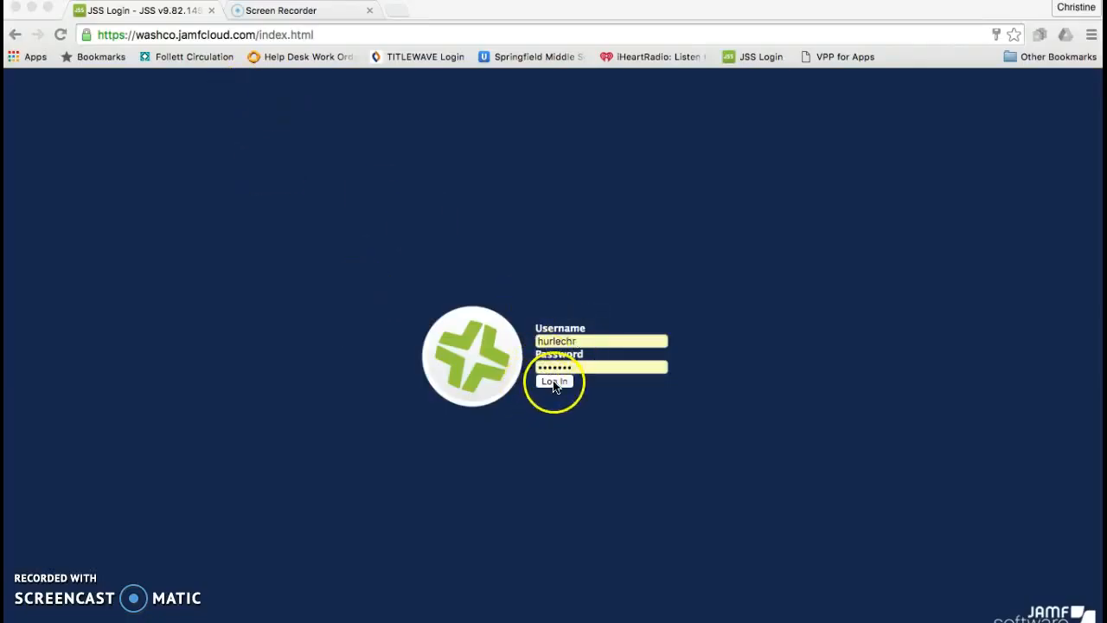
{"action": "left_click", "coordinate": [553, 380]}
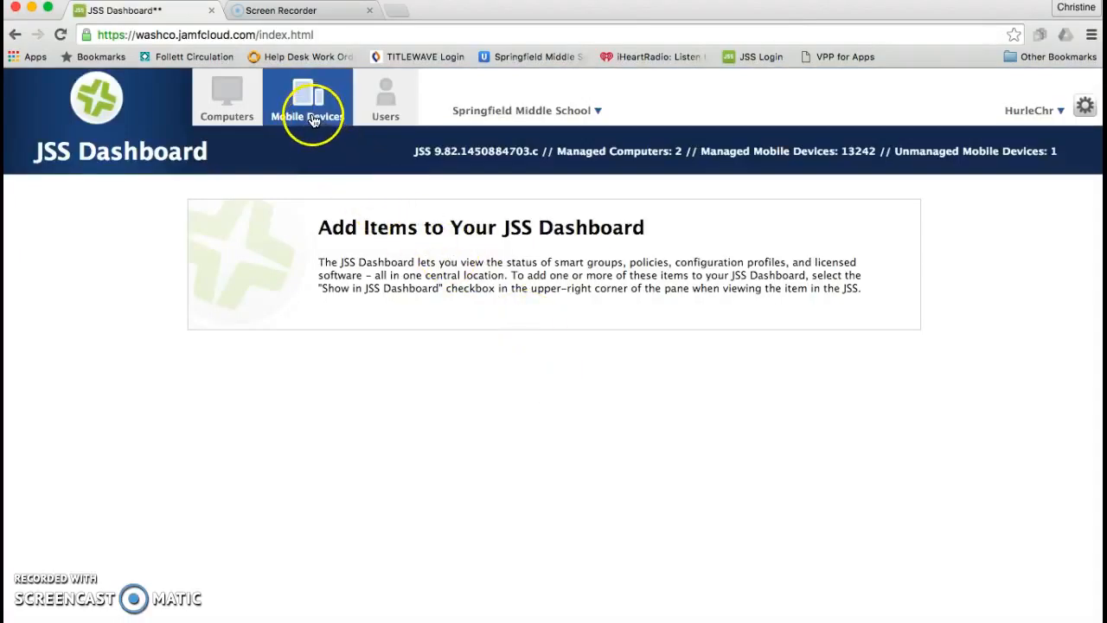
- Go to Mobile Devices > Configuration Profiles and select the SPM Restrictions profile
{"action": "left_click", "coordinate": [308, 95]}
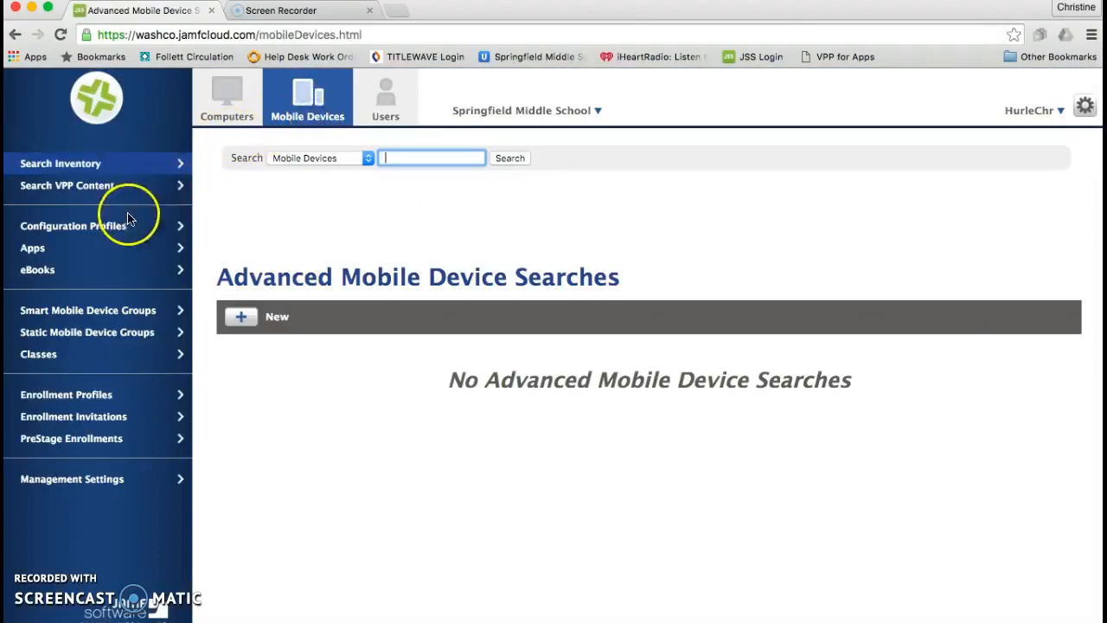
{"action": "left_click", "coordinate": [72, 225]}
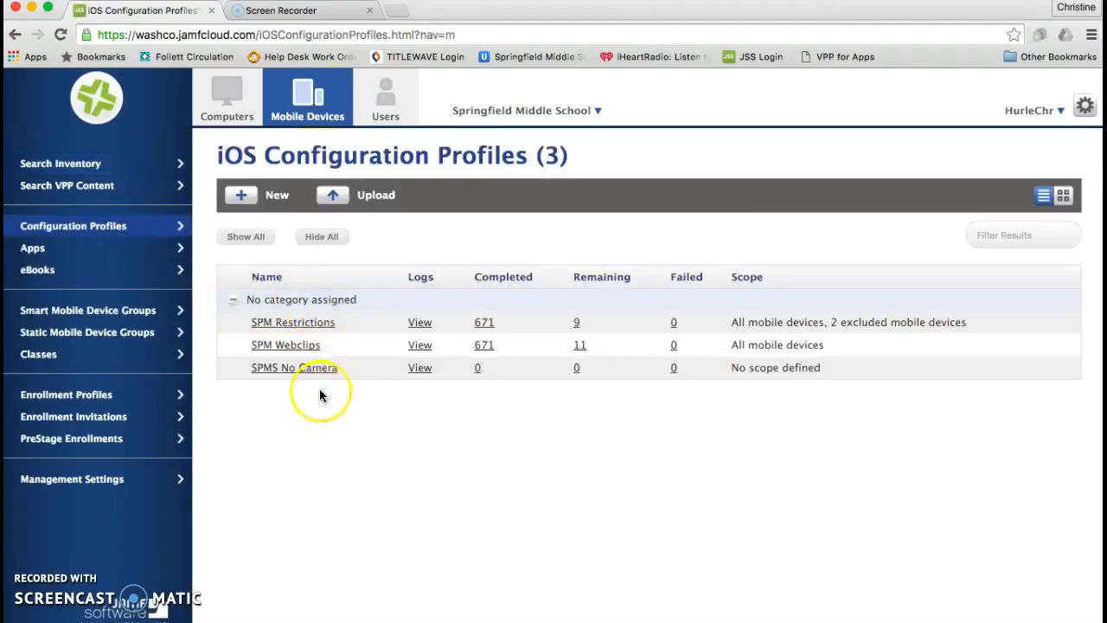
{"action": "mouse_move", "coordinate": [345, 366]}
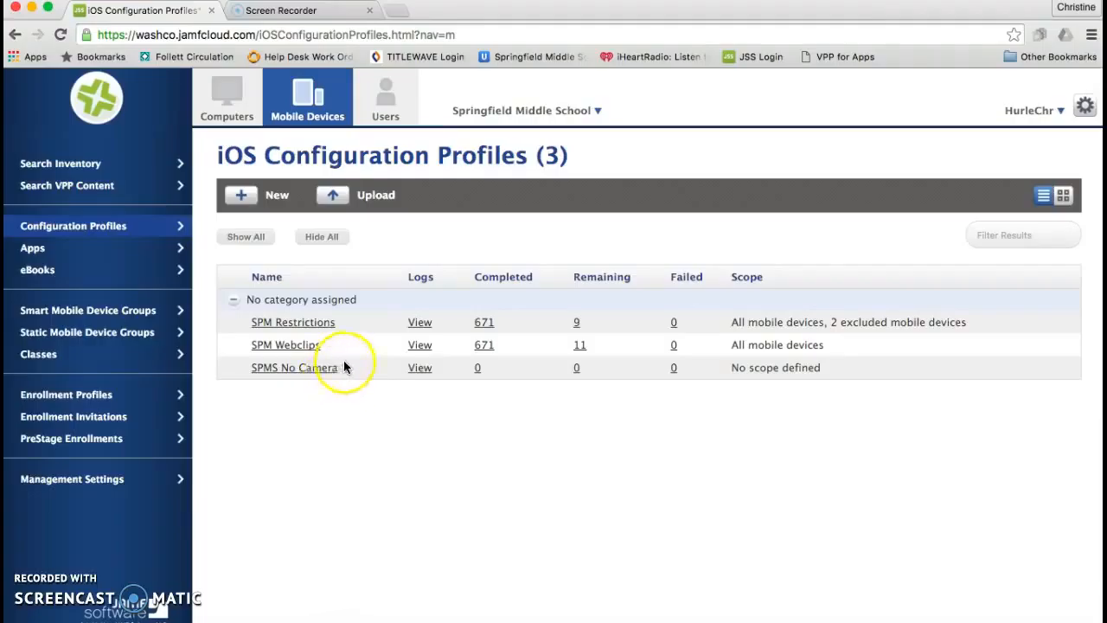
{"action": "mouse_move", "coordinate": [353, 361]}
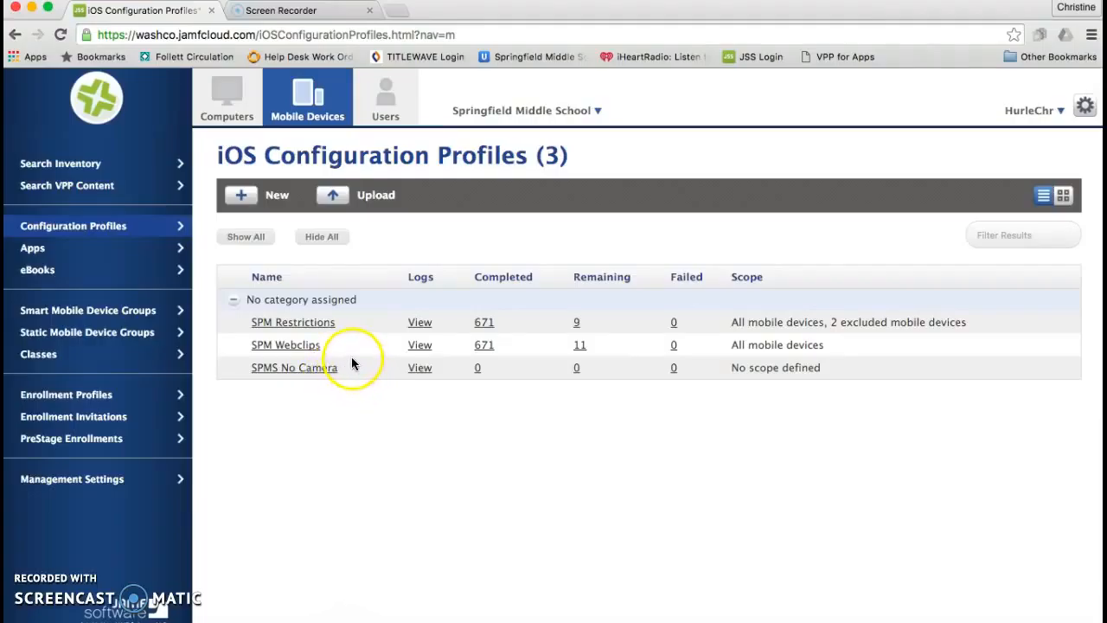
{"action": "mouse_move", "coordinate": [301, 325]}
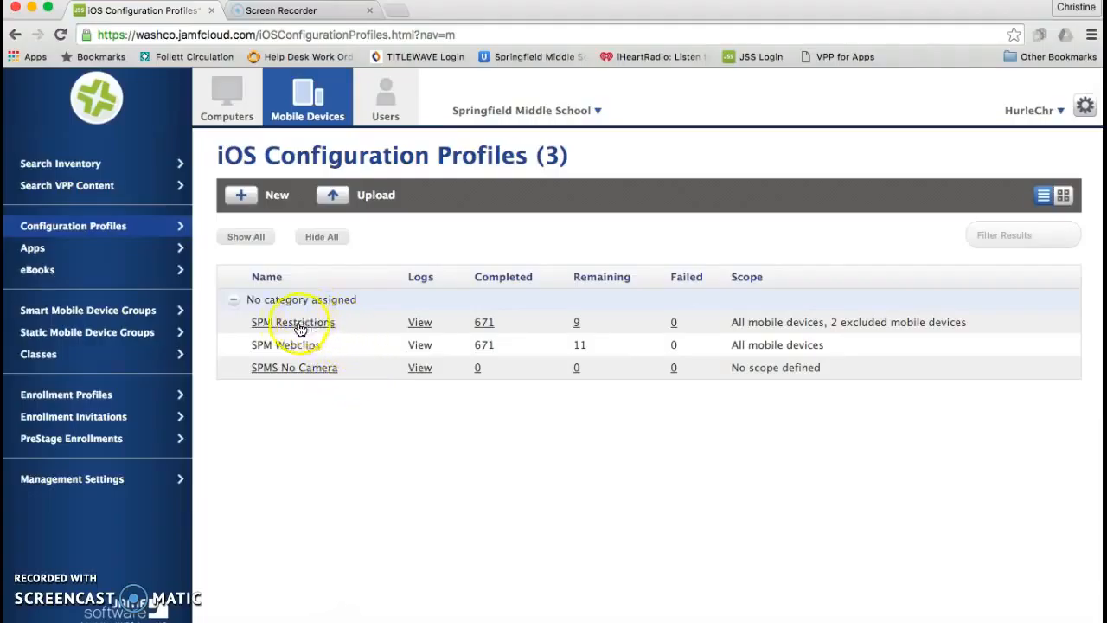
{"action": "mouse_move", "coordinate": [315, 325]}
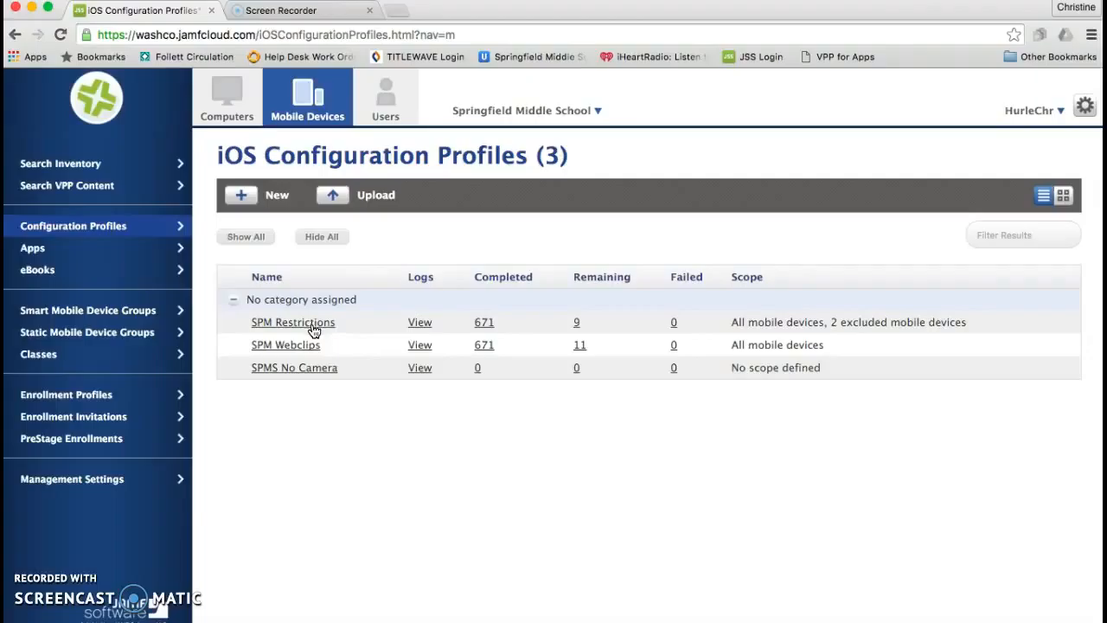
{"action": "left_click", "coordinate": [315, 324]}
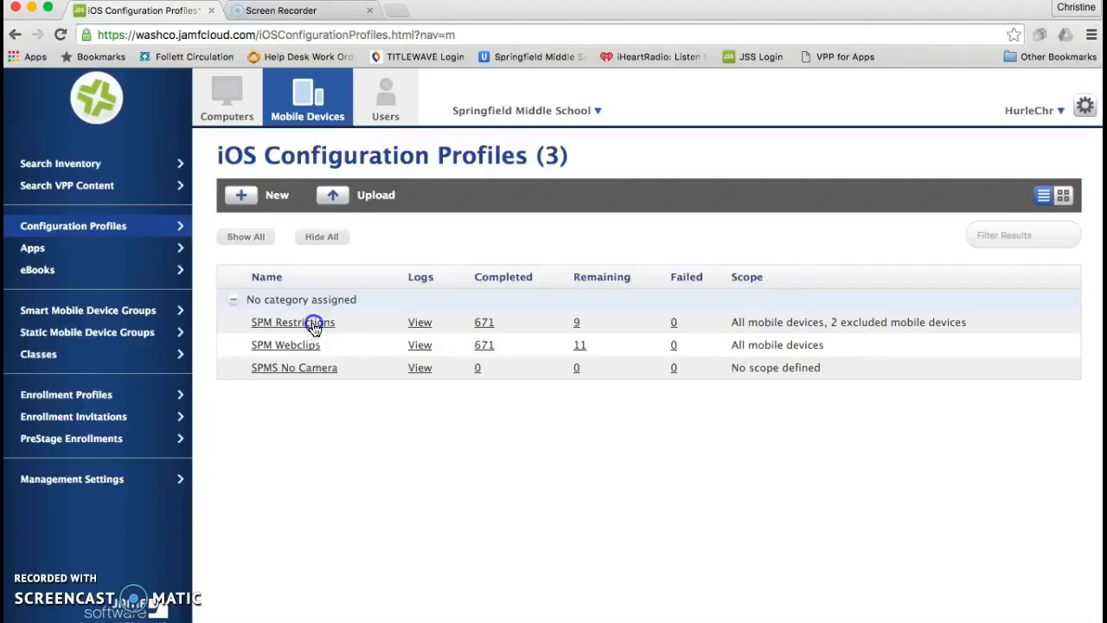
- Edit the SPM Restrictions scope and view its Exclusions with two excluded devices
{"action": "left_click", "coordinate": [292, 322]}
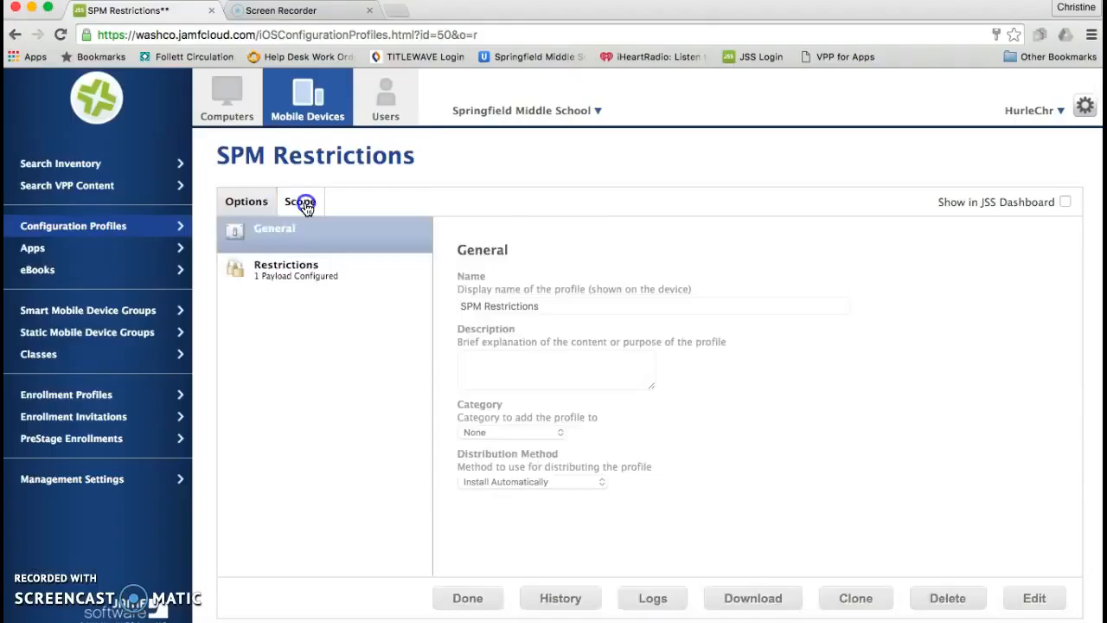
{"action": "left_click", "coordinate": [299, 201]}
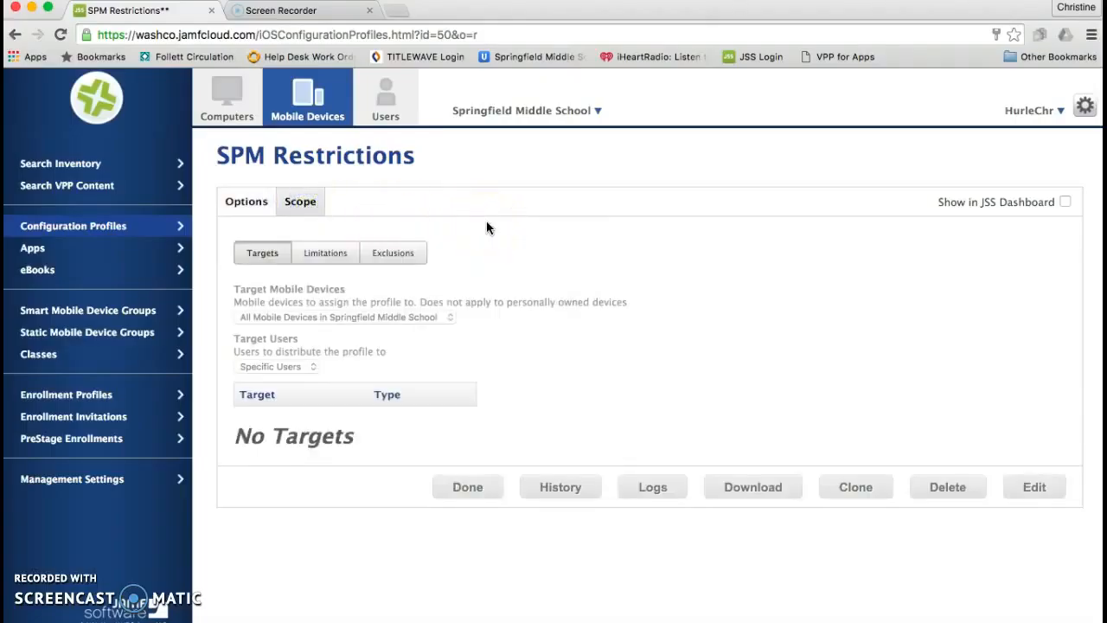
{"action": "left_click", "coordinate": [1034, 487]}
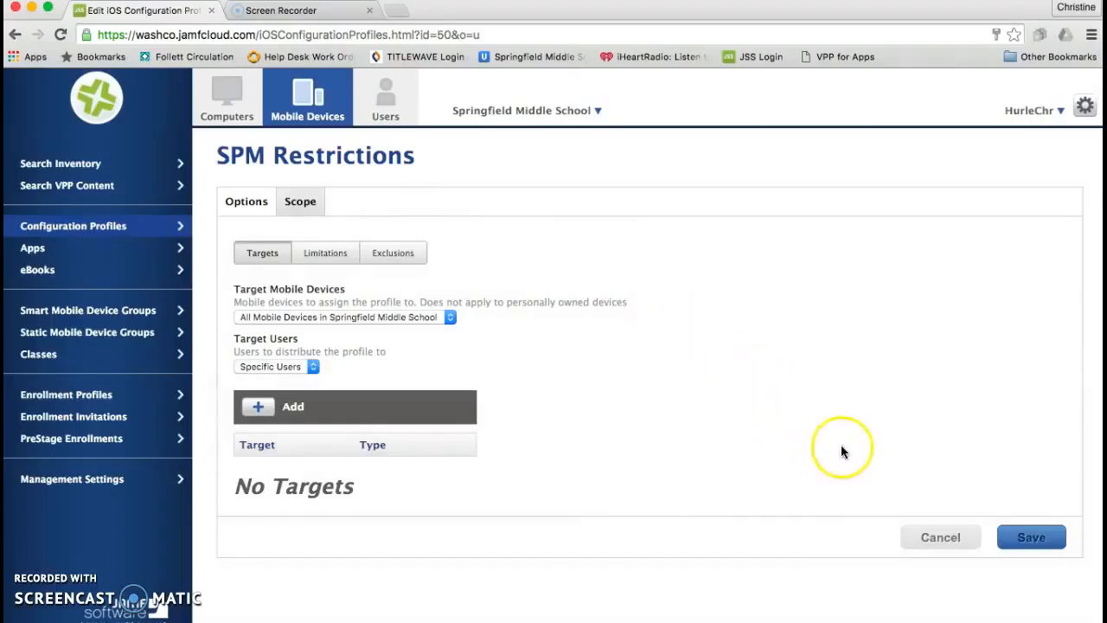
{"action": "mouse_move", "coordinate": [727, 564]}
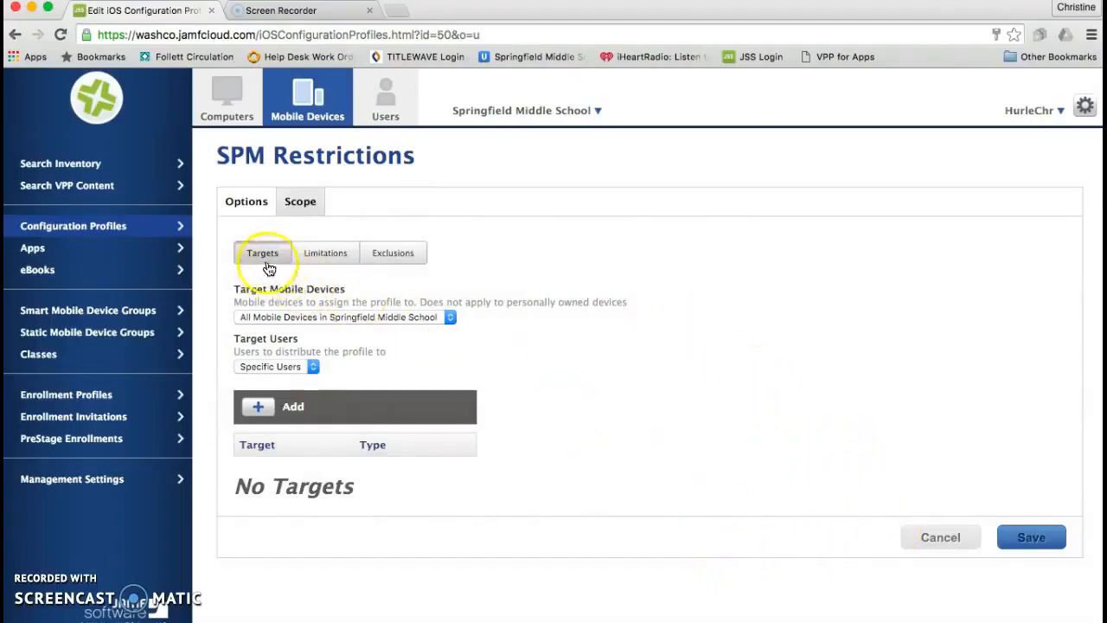
{"action": "left_click", "coordinate": [392, 253]}
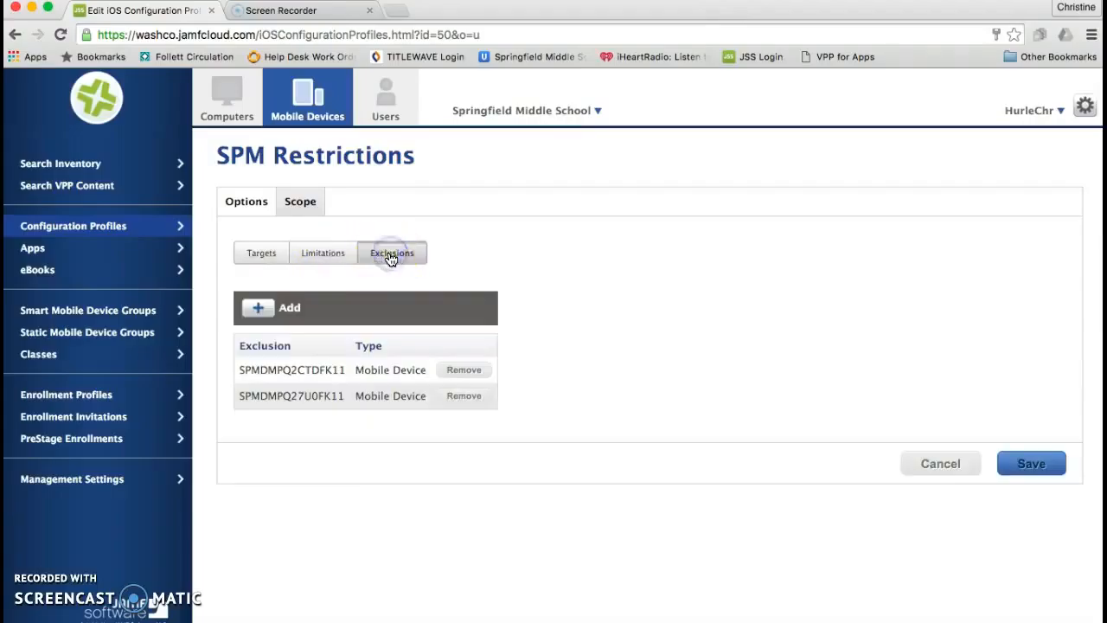
{"action": "mouse_move", "coordinate": [257, 327]}
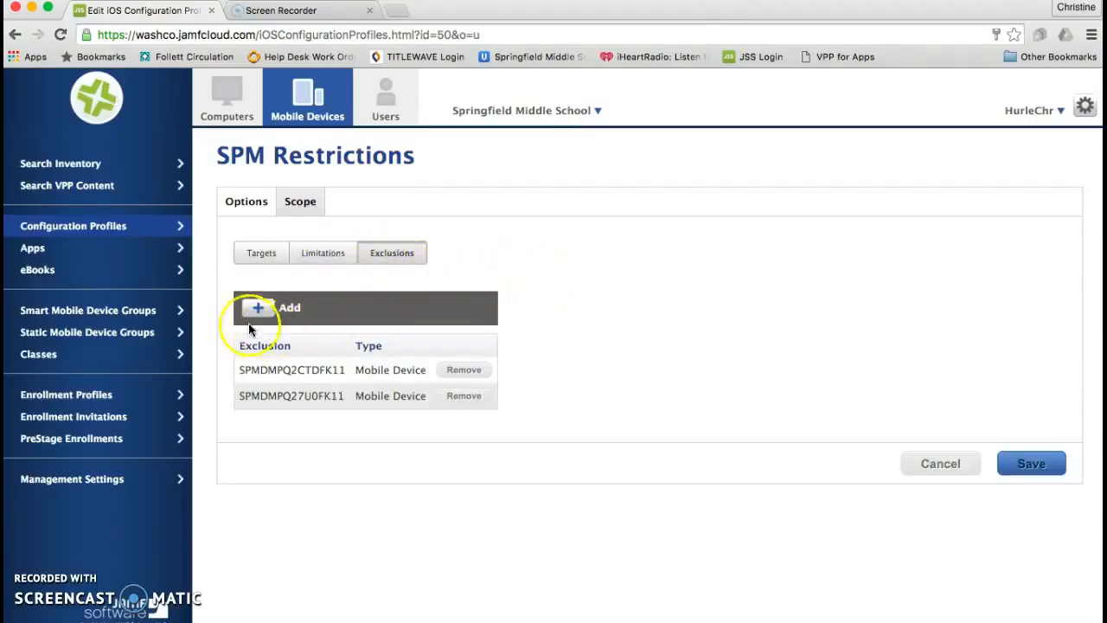
- Add an exclusion, filter by '2997', and exclude the SPMDMPQ2997FK11 iPad
{"action": "left_click", "coordinate": [279, 307]}
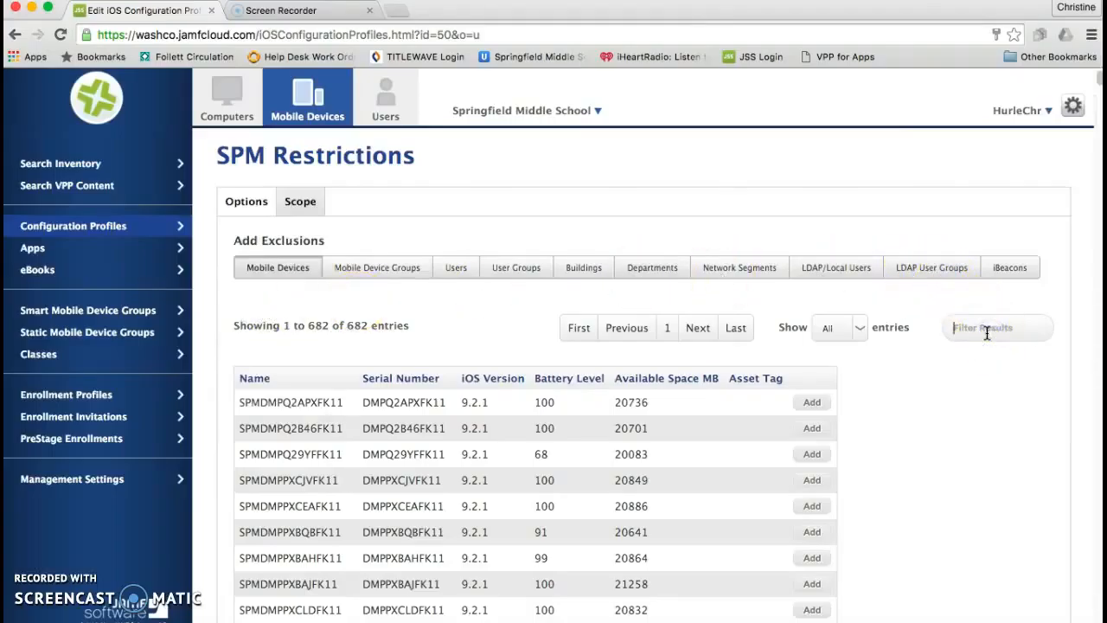
{"action": "type", "text": "2997"}
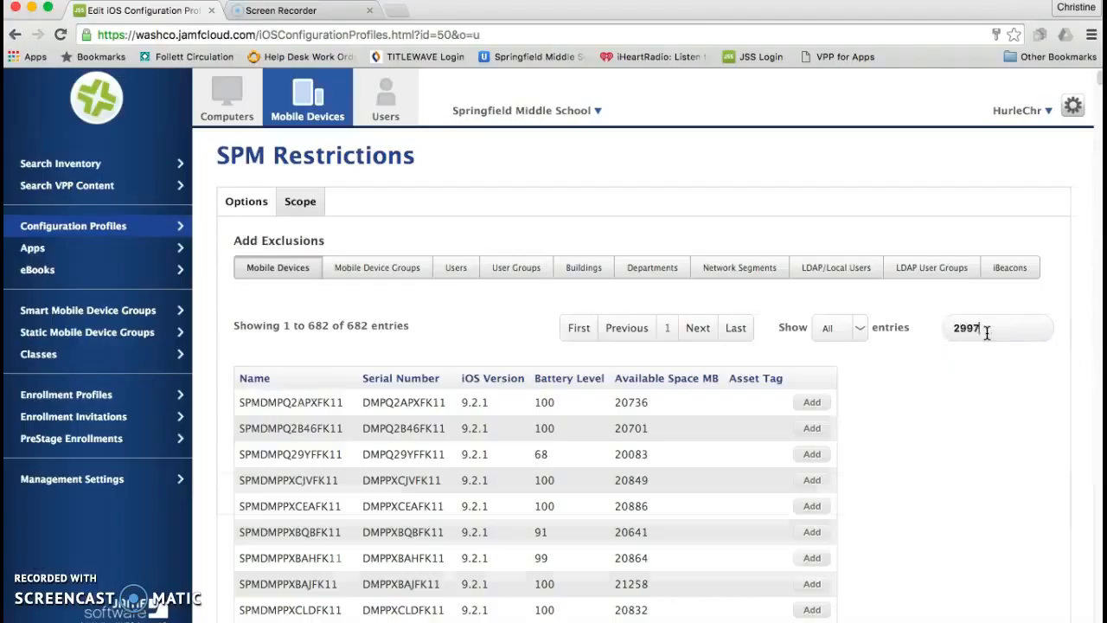
{"action": "type", "text": "2997"}
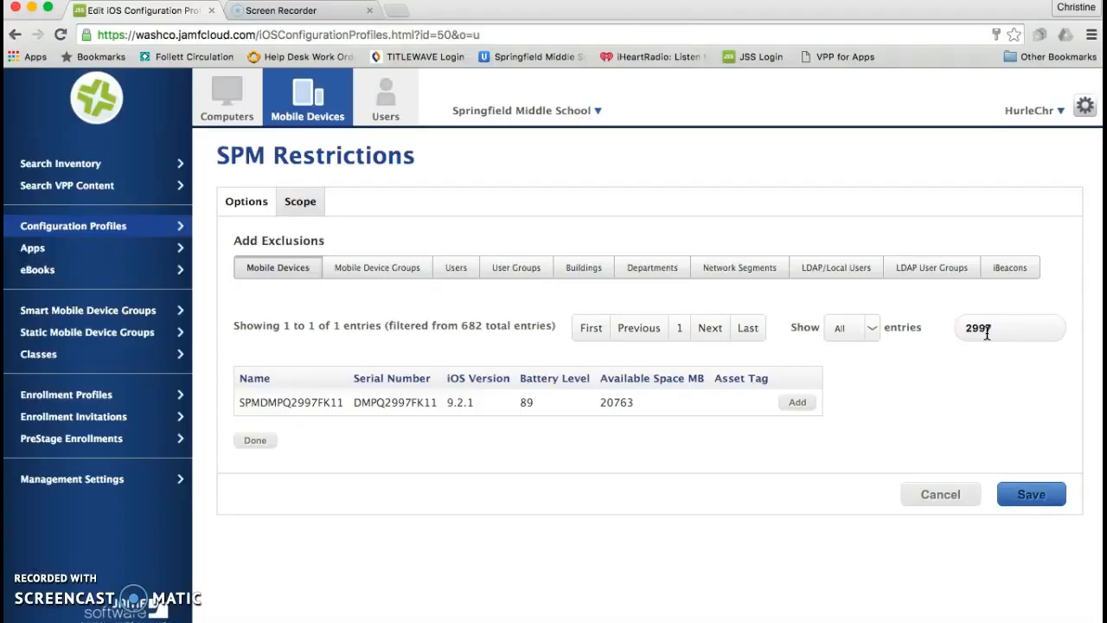
{"action": "left_click", "coordinate": [796, 401]}
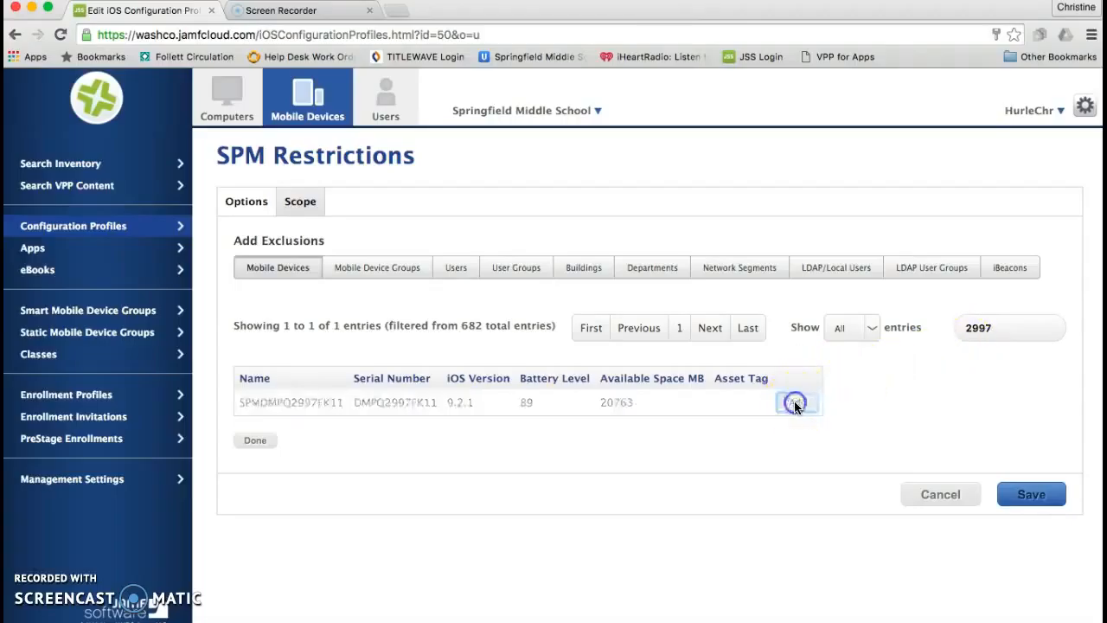
- Save the scope changes and choose Distribute to All for redistribution
{"action": "left_click", "coordinate": [1031, 494]}
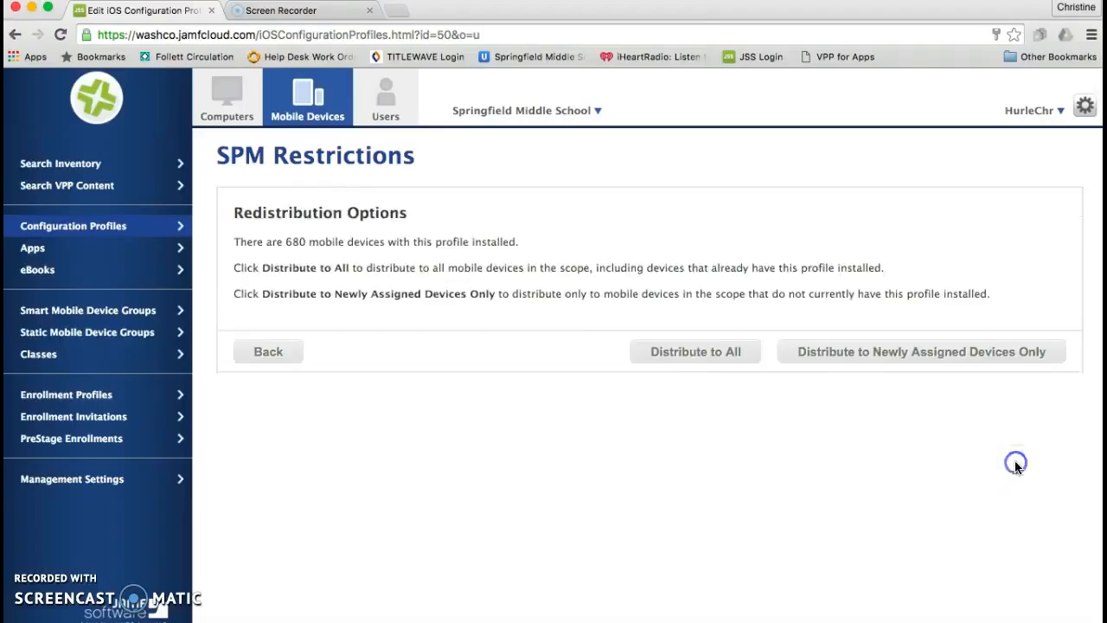
{"action": "left_click", "coordinate": [702, 351]}
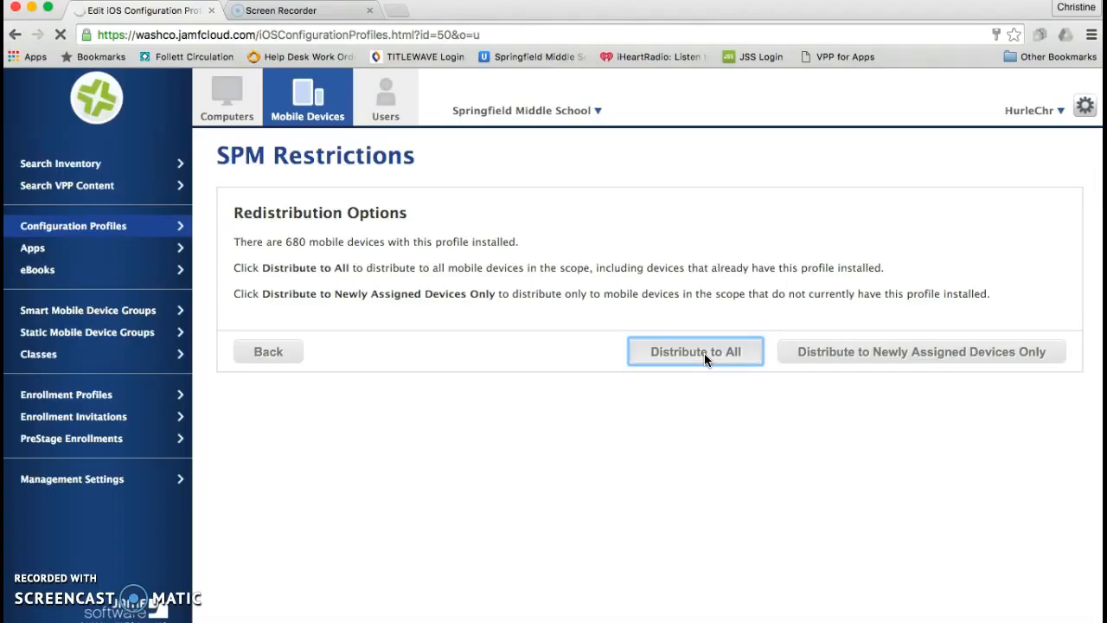
{"action": "left_click", "coordinate": [695, 351]}
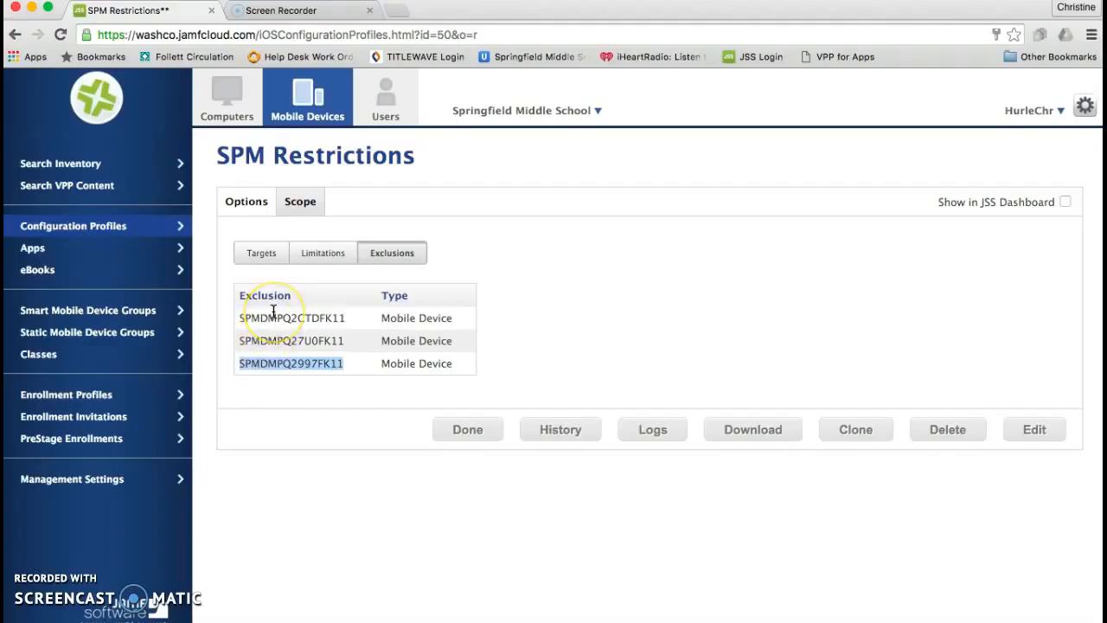
- Return via Options and Done to the profiles list showing 3 excluded
{"action": "left_click", "coordinate": [246, 201]}
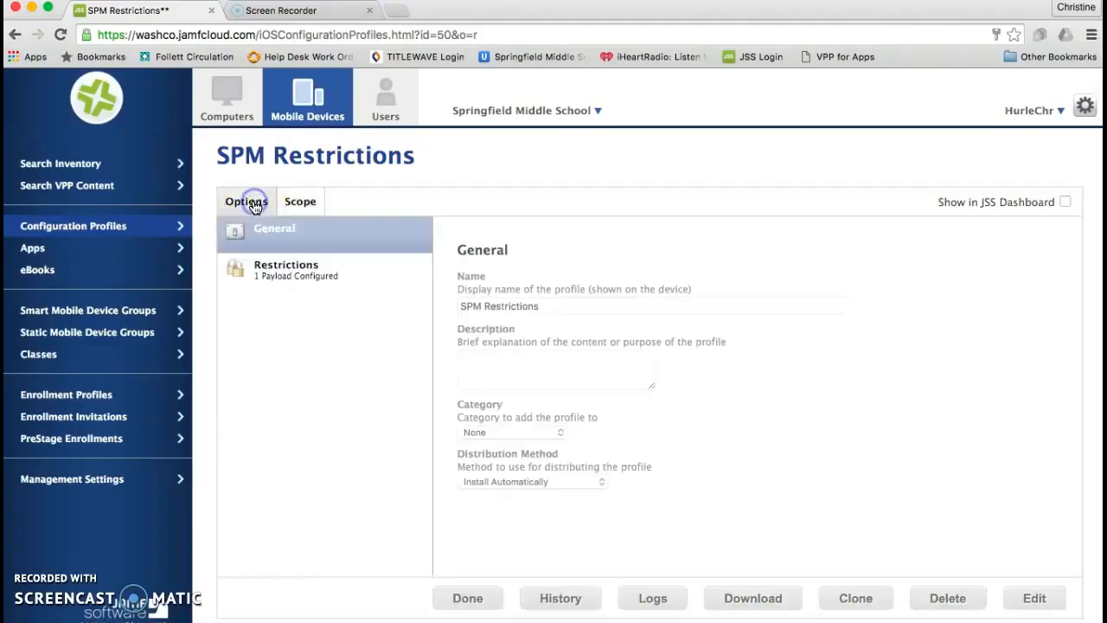
{"action": "left_click", "coordinate": [467, 596]}
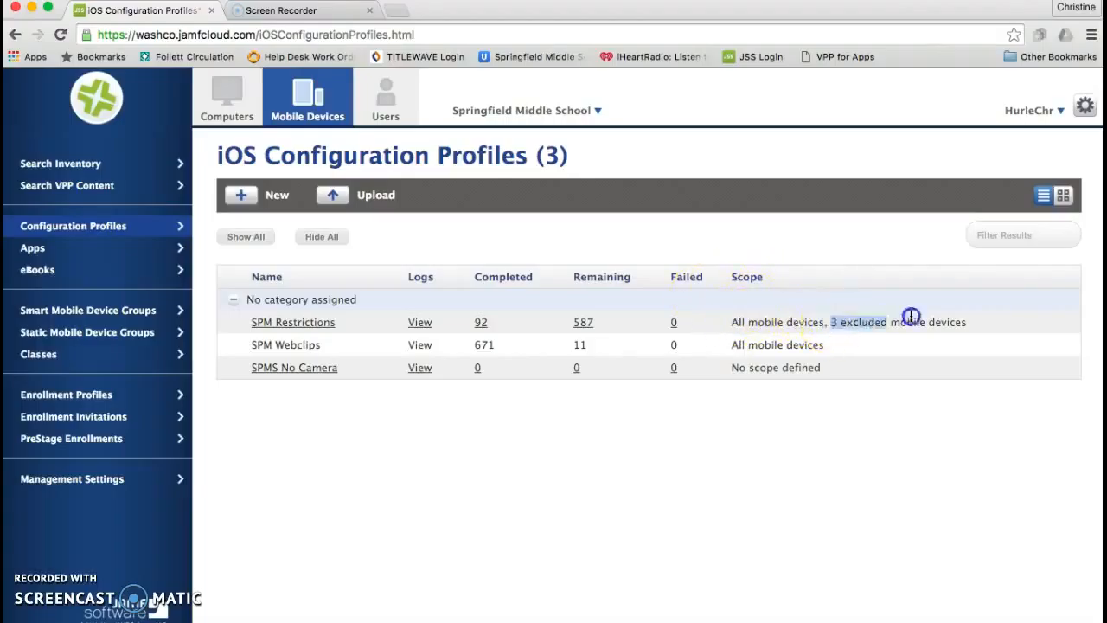
{"action": "left_click_drag", "start_coordinate": [830, 322], "coordinate": [967, 322]}
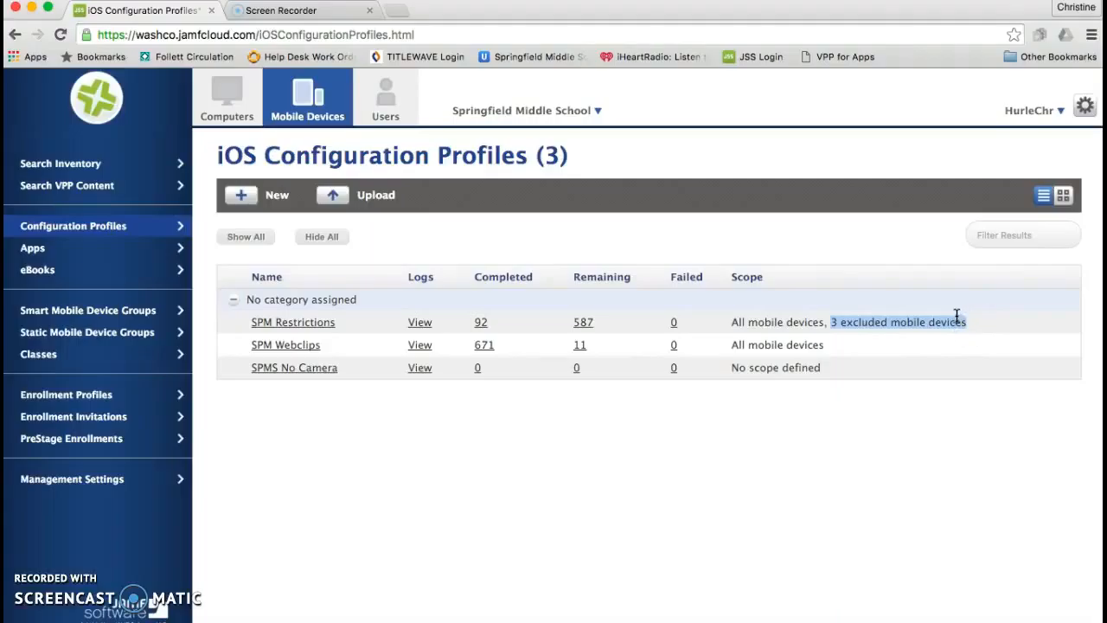
{"action": "mouse_move", "coordinate": [943, 351]}
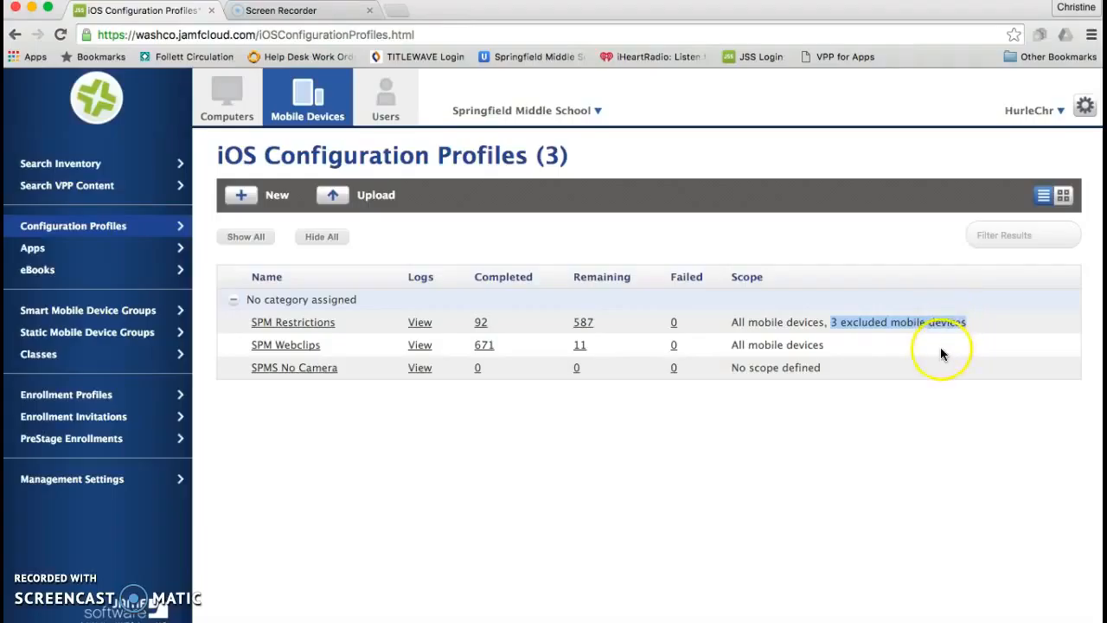